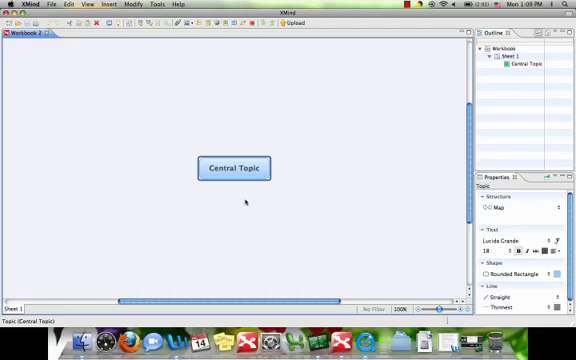
# - Rename the central topic to "Heroes in Harry Potter"
pyautogui.doubleClick(234, 166)
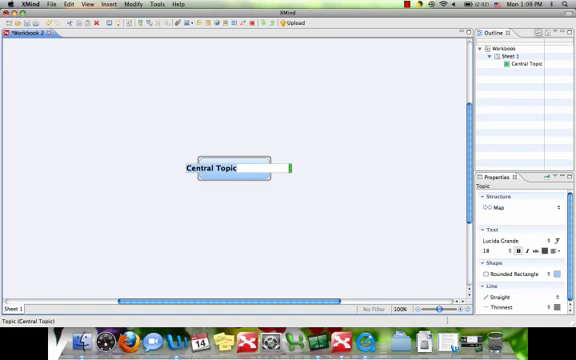
pyautogui.write('Heroes in Harry Potter')
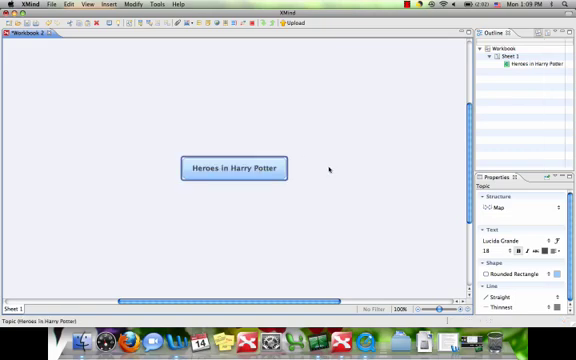
# - Insert the first main topic under the center and name it Harry Potter
pyautogui.rightClick(230, 168)
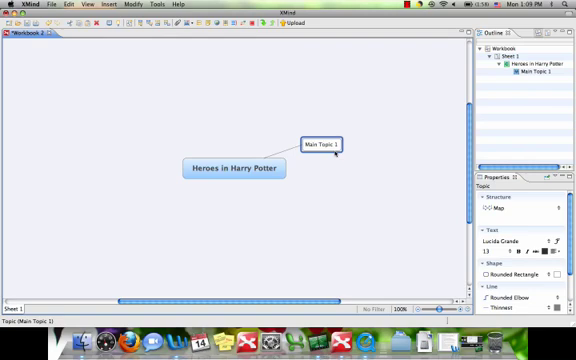
pyautogui.write('Harry Potter')
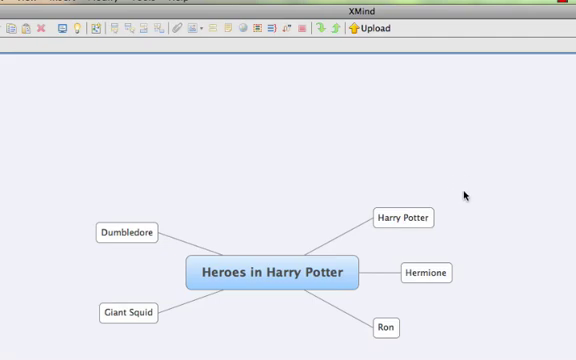
# - Insert the harry-potter.jpg image from file into the Harry Potter topic
pyautogui.click(400, 216)
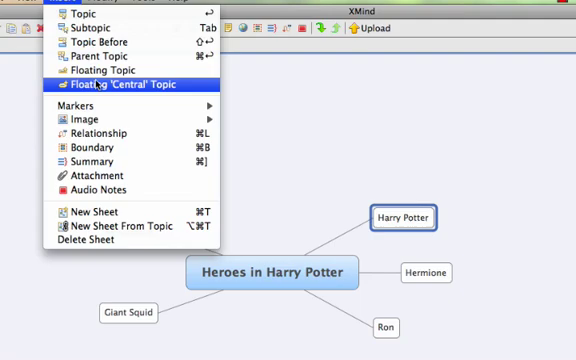
pyautogui.moveTo(84, 118)
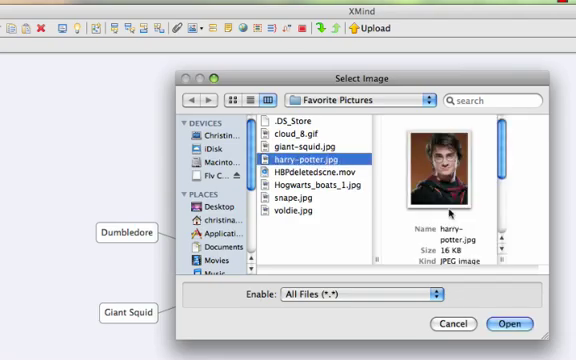
pyautogui.click(514, 324)
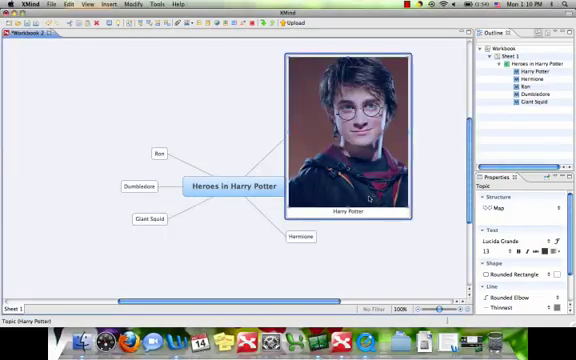
pyautogui.click(360, 130)
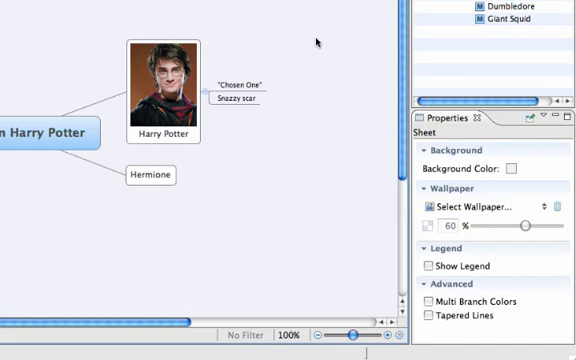
pyautogui.moveTo(80, 312)
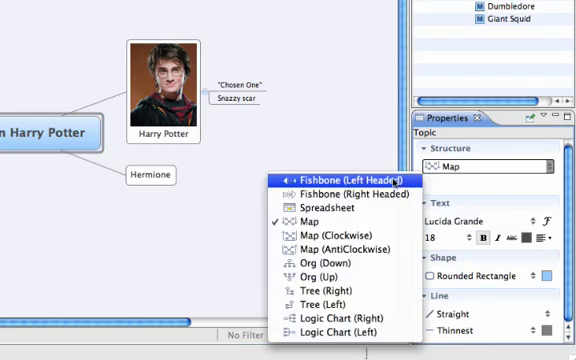
# - Switch the Heroes map structure to Org Chart (Down)
pyautogui.click(340, 178)
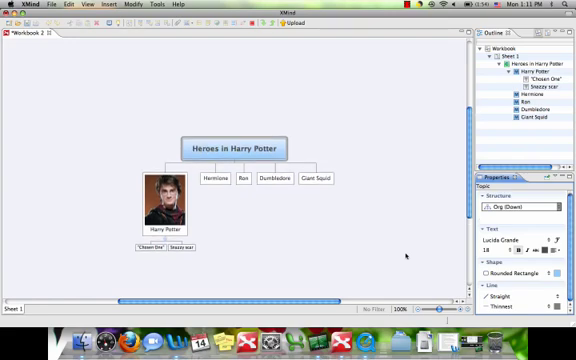
pyautogui.moveTo(404, 256)
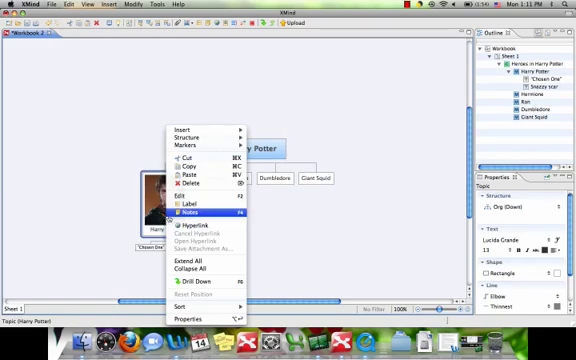
# - Insert a summary spanning Harry Potter's two subtopics
pyautogui.click(176, 132)
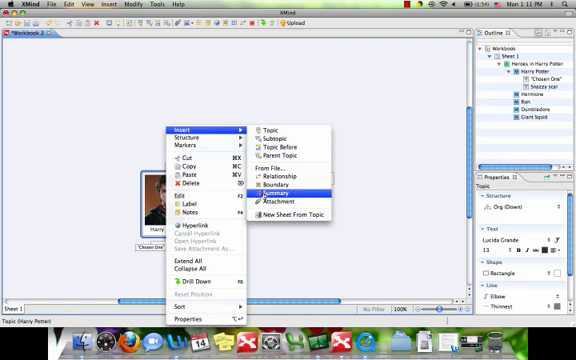
pyautogui.click(284, 190)
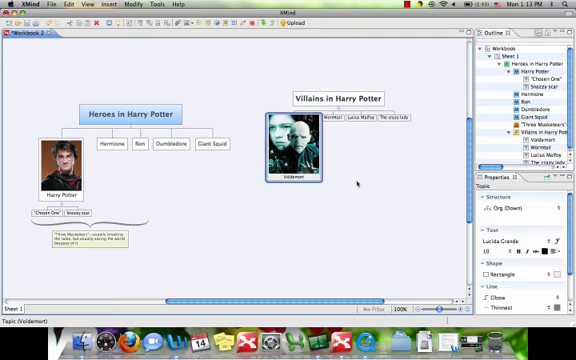
# - Create the Villains in Harry Potter topic with a Voldemort image and villain subtopics
pyautogui.click(216, 144)
pyautogui.write('13')
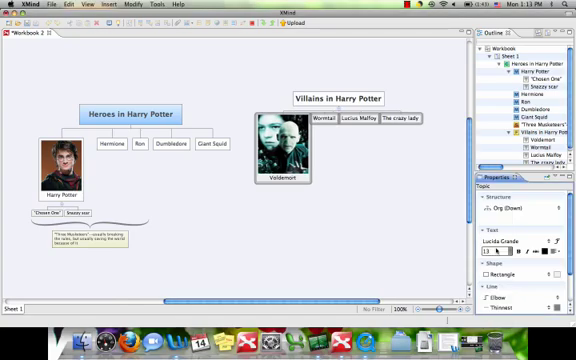
pyautogui.click(388, 190)
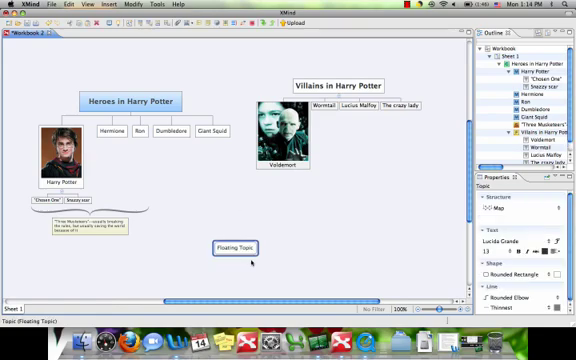
# - Name the new floating topic Severus Snape and insert a photo of Snape into it
pyautogui.write('Severus Snape')
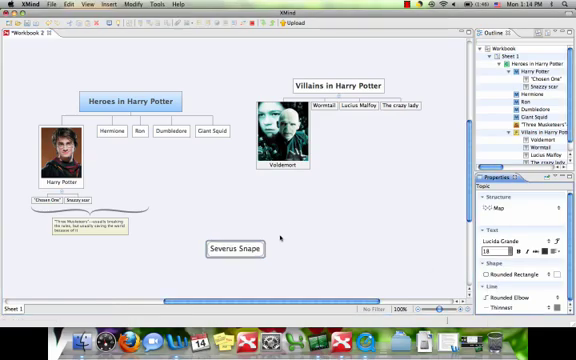
pyautogui.rightClick(224, 244)
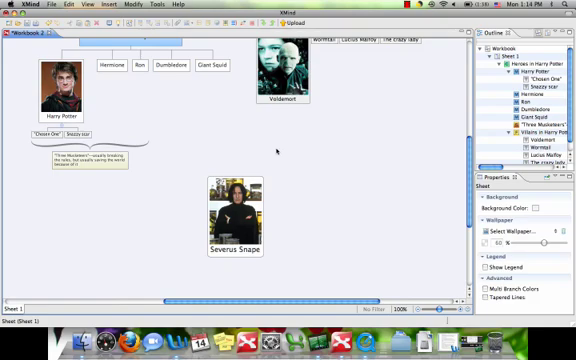
# - Label the Snape topic "Is he trusted, or is he a very bad man"
pyautogui.click(240, 212)
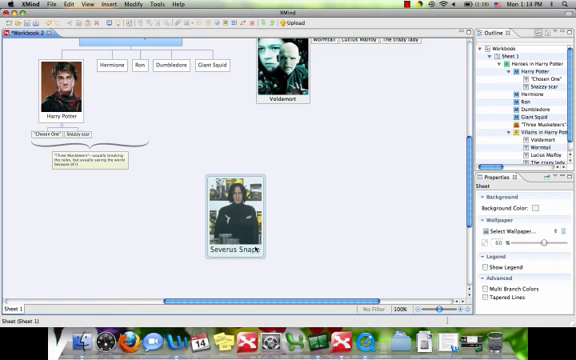
pyautogui.click(244, 216)
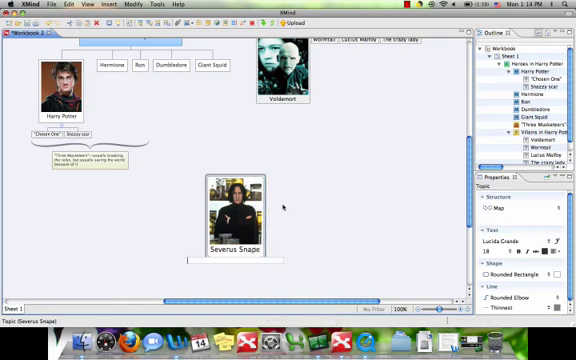
pyautogui.write('Is he to be')
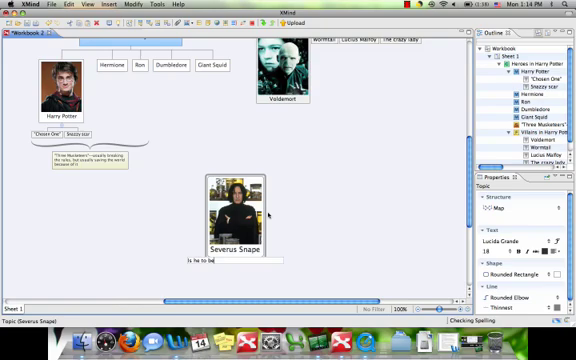
pyautogui.write('trusted, or')
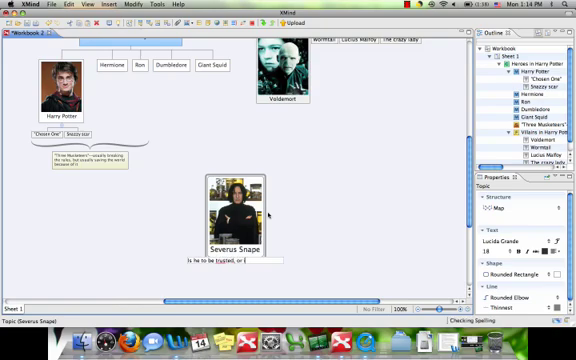
pyautogui.write('or is he a very bad man?')
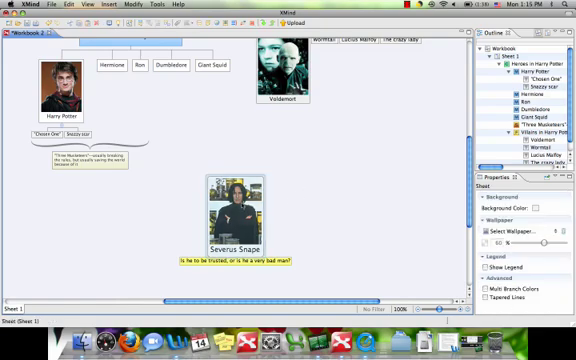
# - Attach the video file to the Severus Snape topic
pyautogui.rightClick(230, 210)
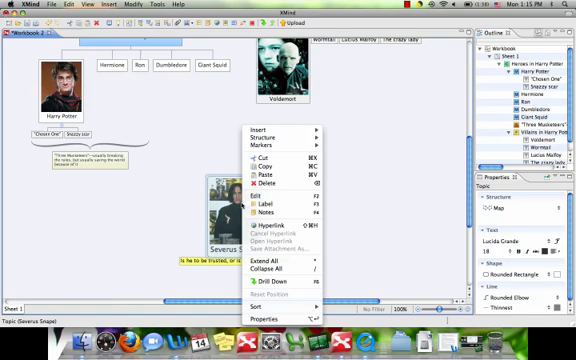
pyautogui.click(264, 148)
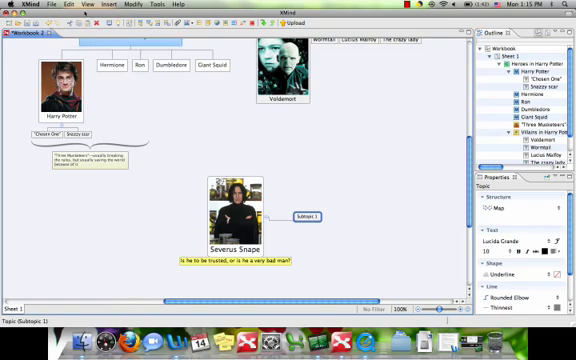
pyautogui.click(312, 214)
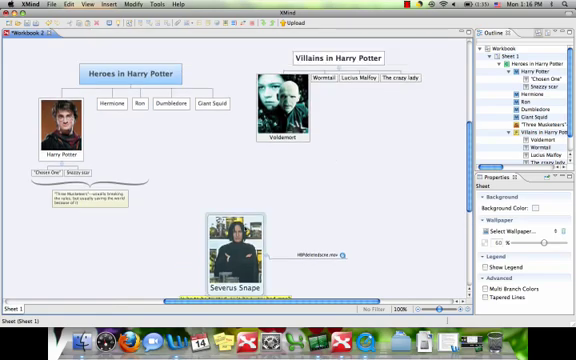
# - Draw a relationship line from Snape to Dumbledore and edit its label
pyautogui.rightClick(232, 244)
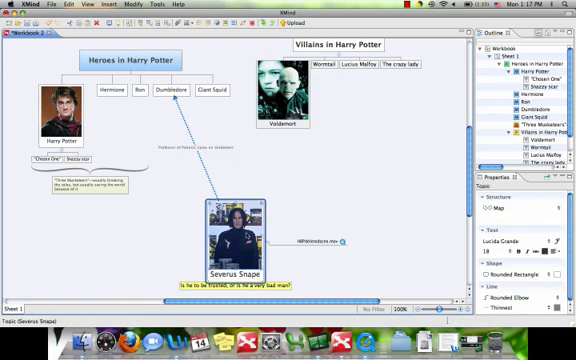
pyautogui.rightClick(232, 222)
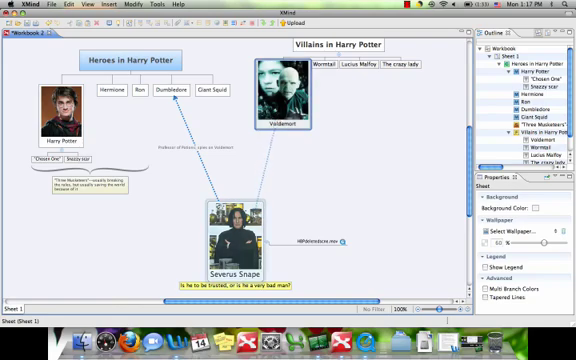
pyautogui.click(268, 160)
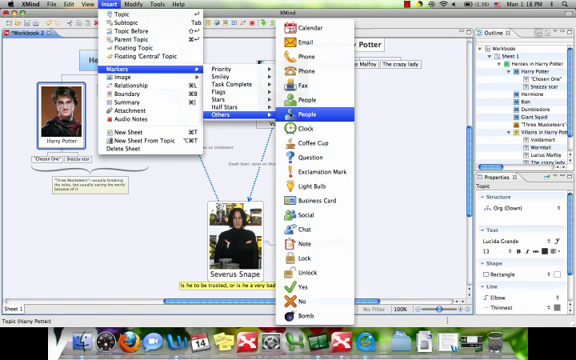
pyautogui.moveTo(292, 298)
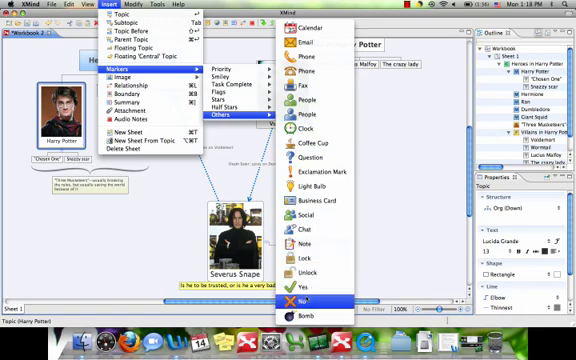